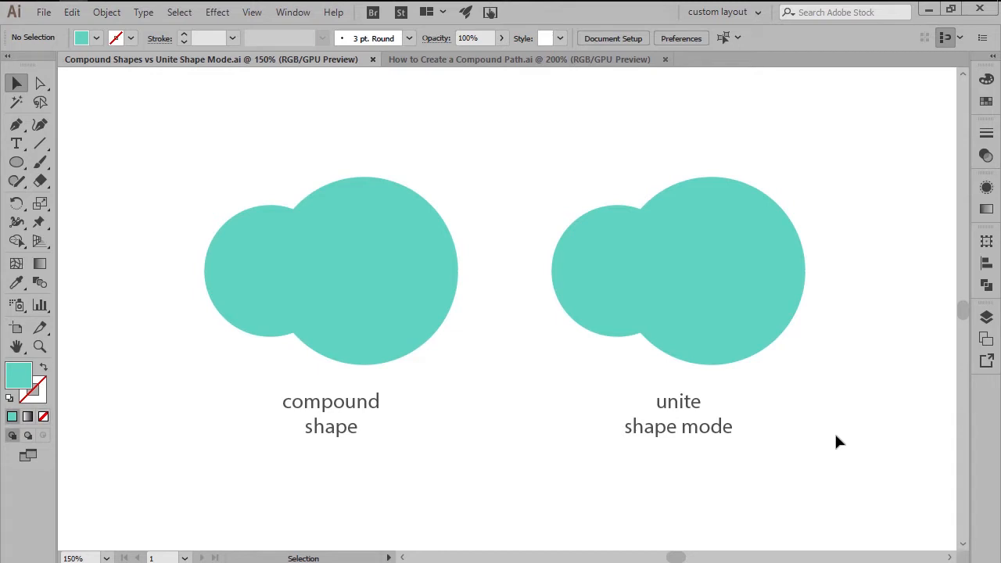
pyautogui.moveTo(637, 481)
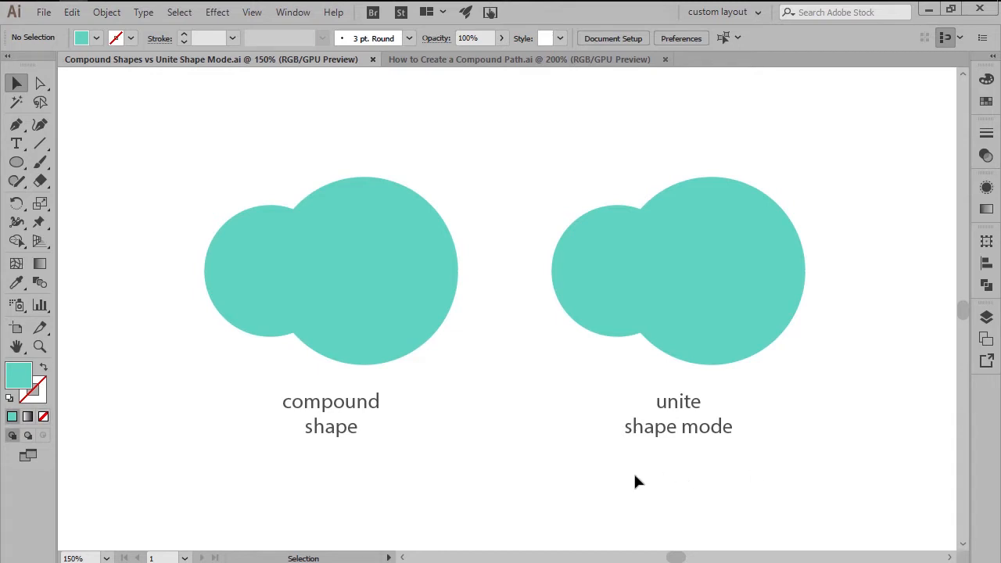
# Select the large circle with Direct Selection and view Layer 1's objects in the Layers panel.
pyautogui.click(678, 270)
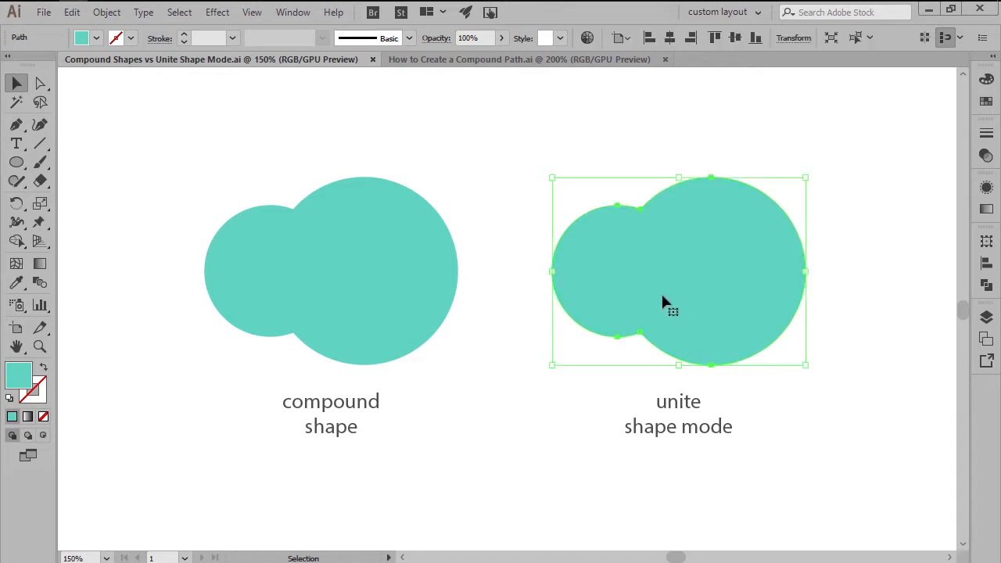
pyautogui.moveTo(719, 291)
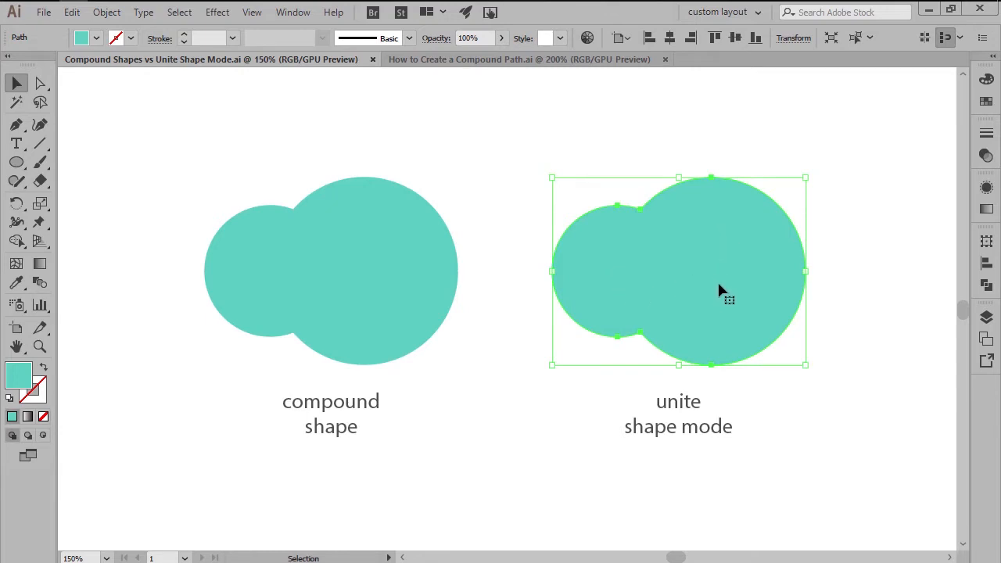
pyautogui.moveTo(713, 333)
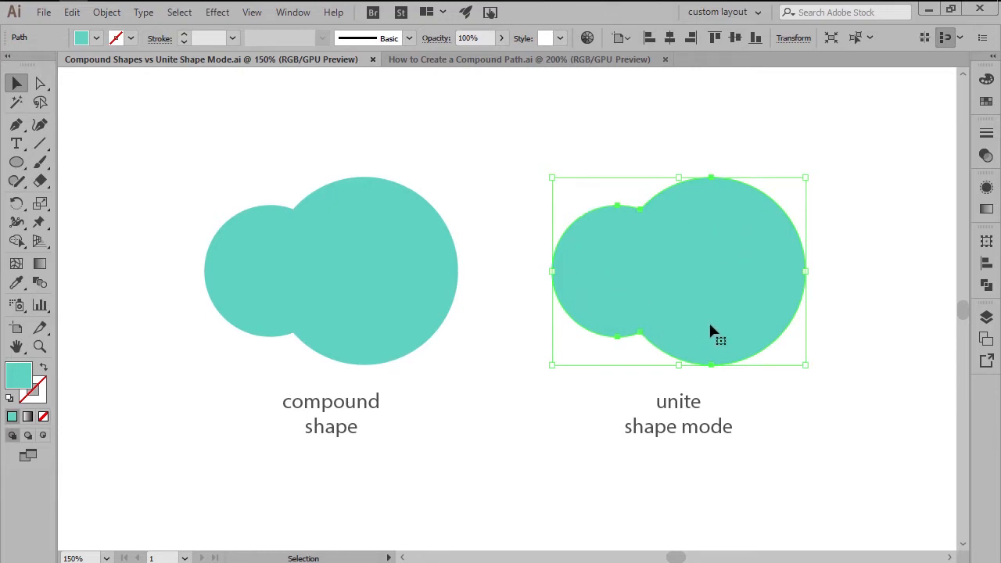
pyautogui.click(346, 469)
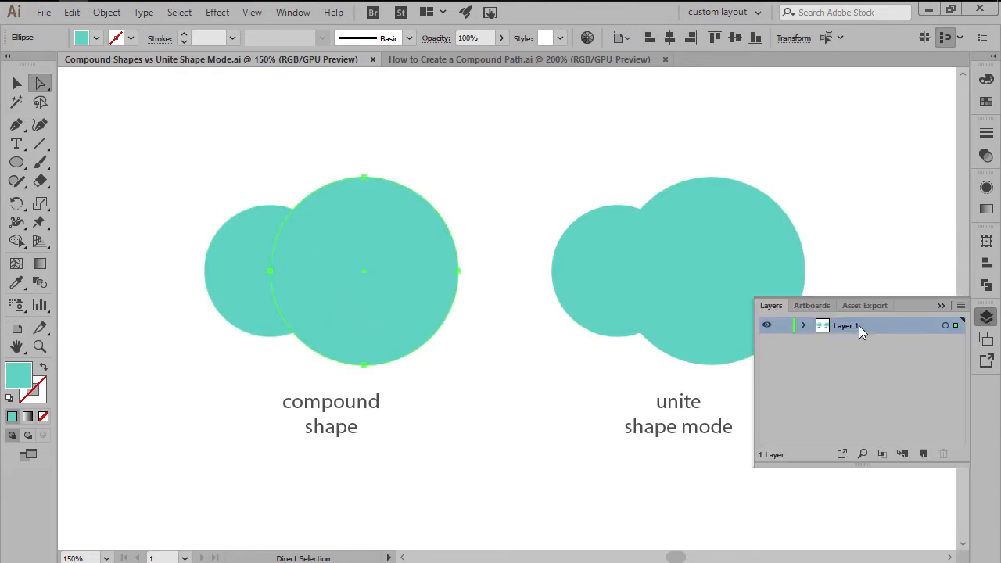
pyautogui.click(802, 326)
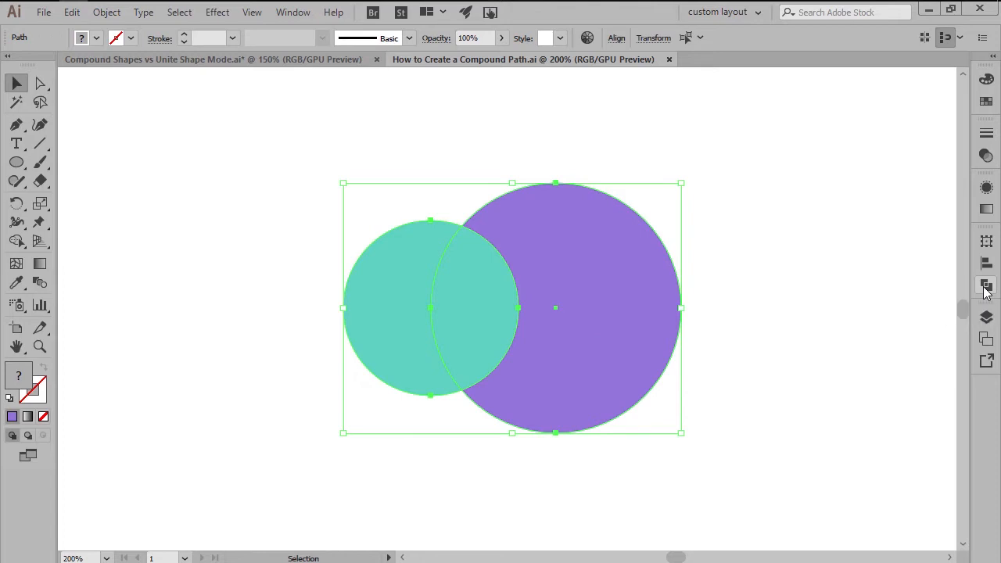
# Alt-click Unite in Pathfinder to merge the teal and purple circles into a compound shape.
pyautogui.click(985, 285)
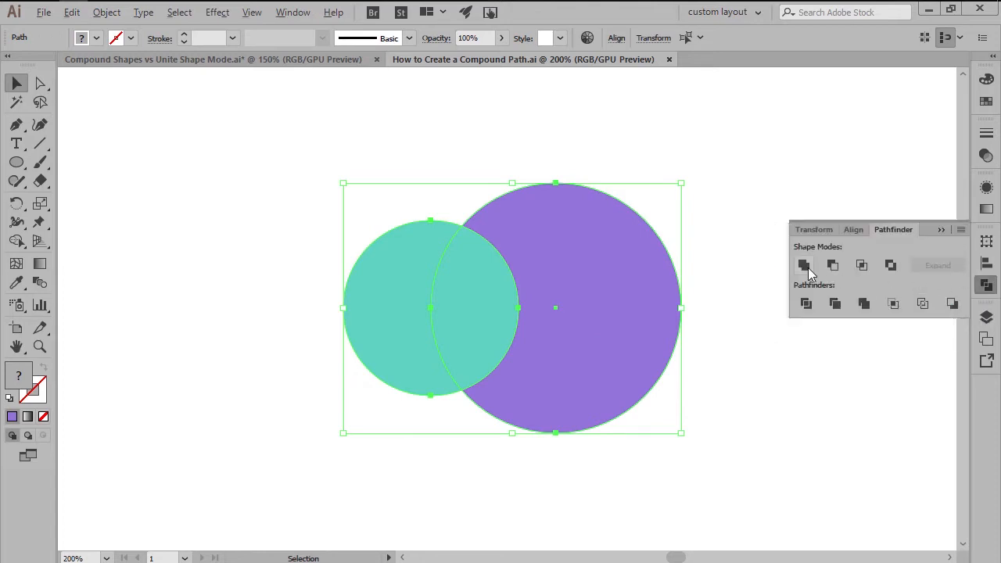
pyautogui.click(803, 265)
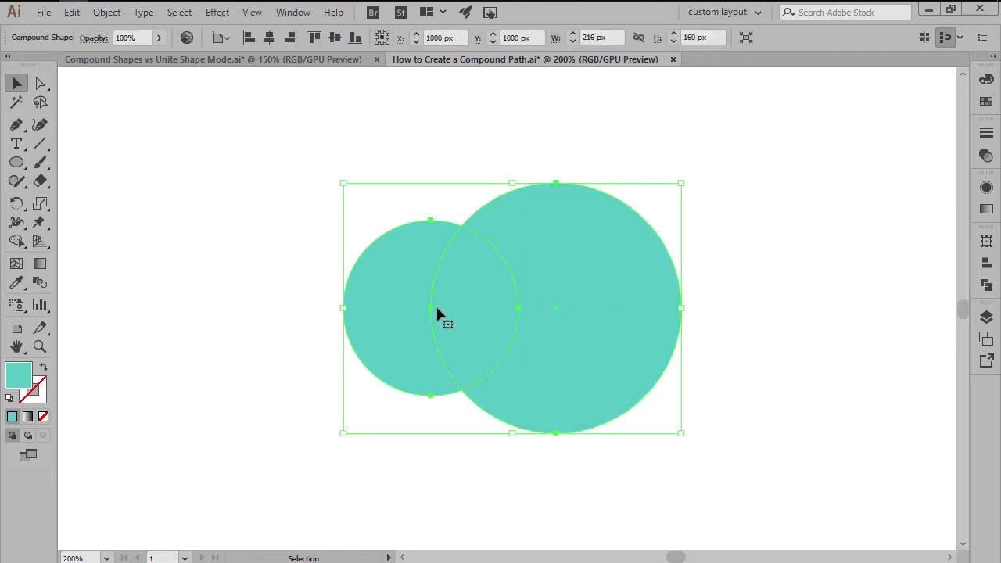
pyautogui.moveTo(790, 283)
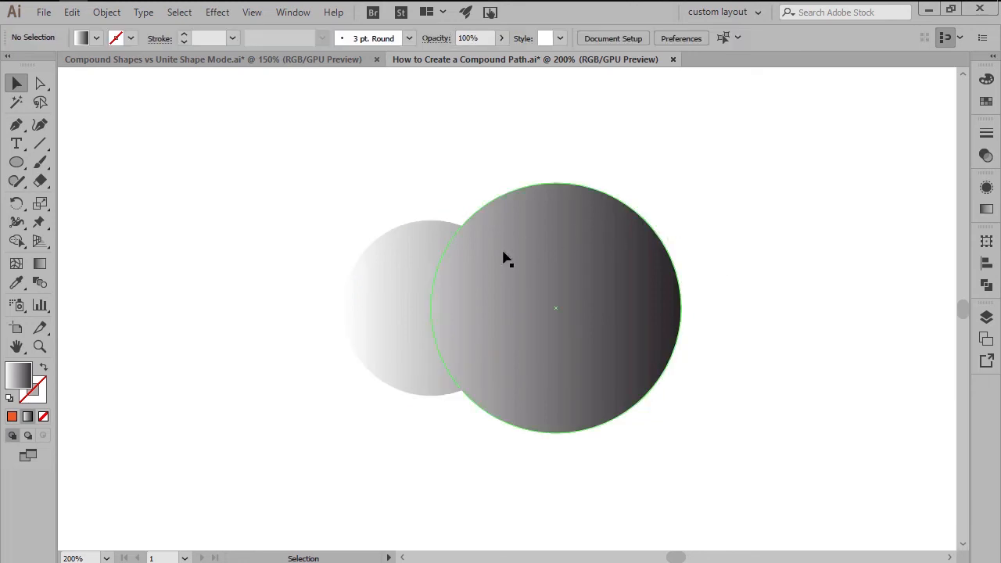
pyautogui.moveTo(596, 293)
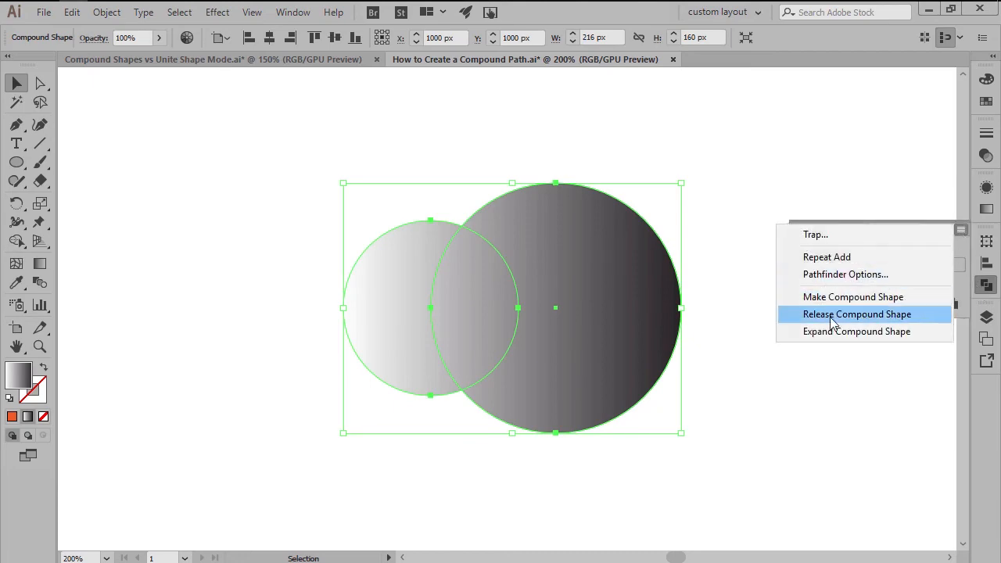
# Choose Release Compound Shape from the Pathfinder panel menu.
pyautogui.click(856, 314)
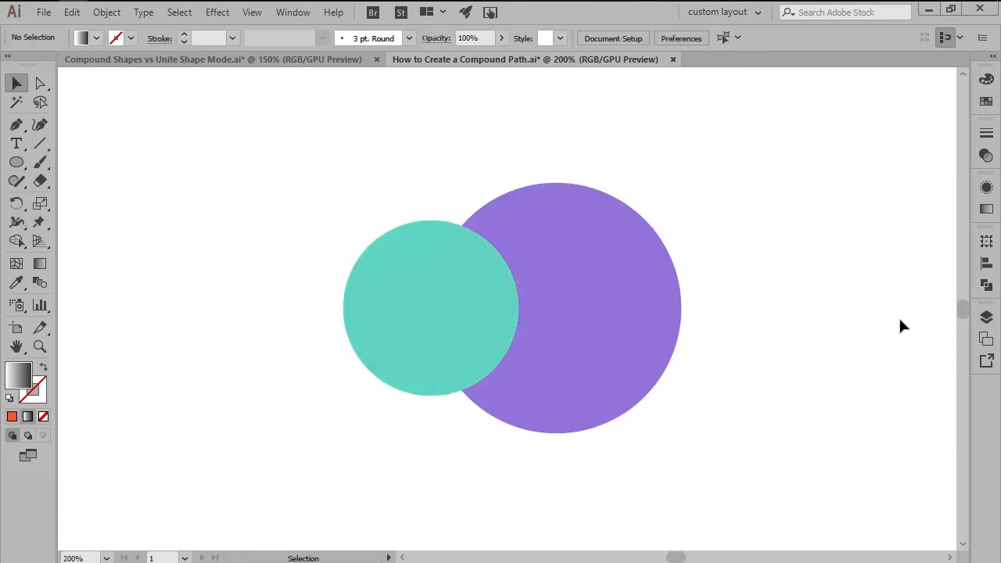